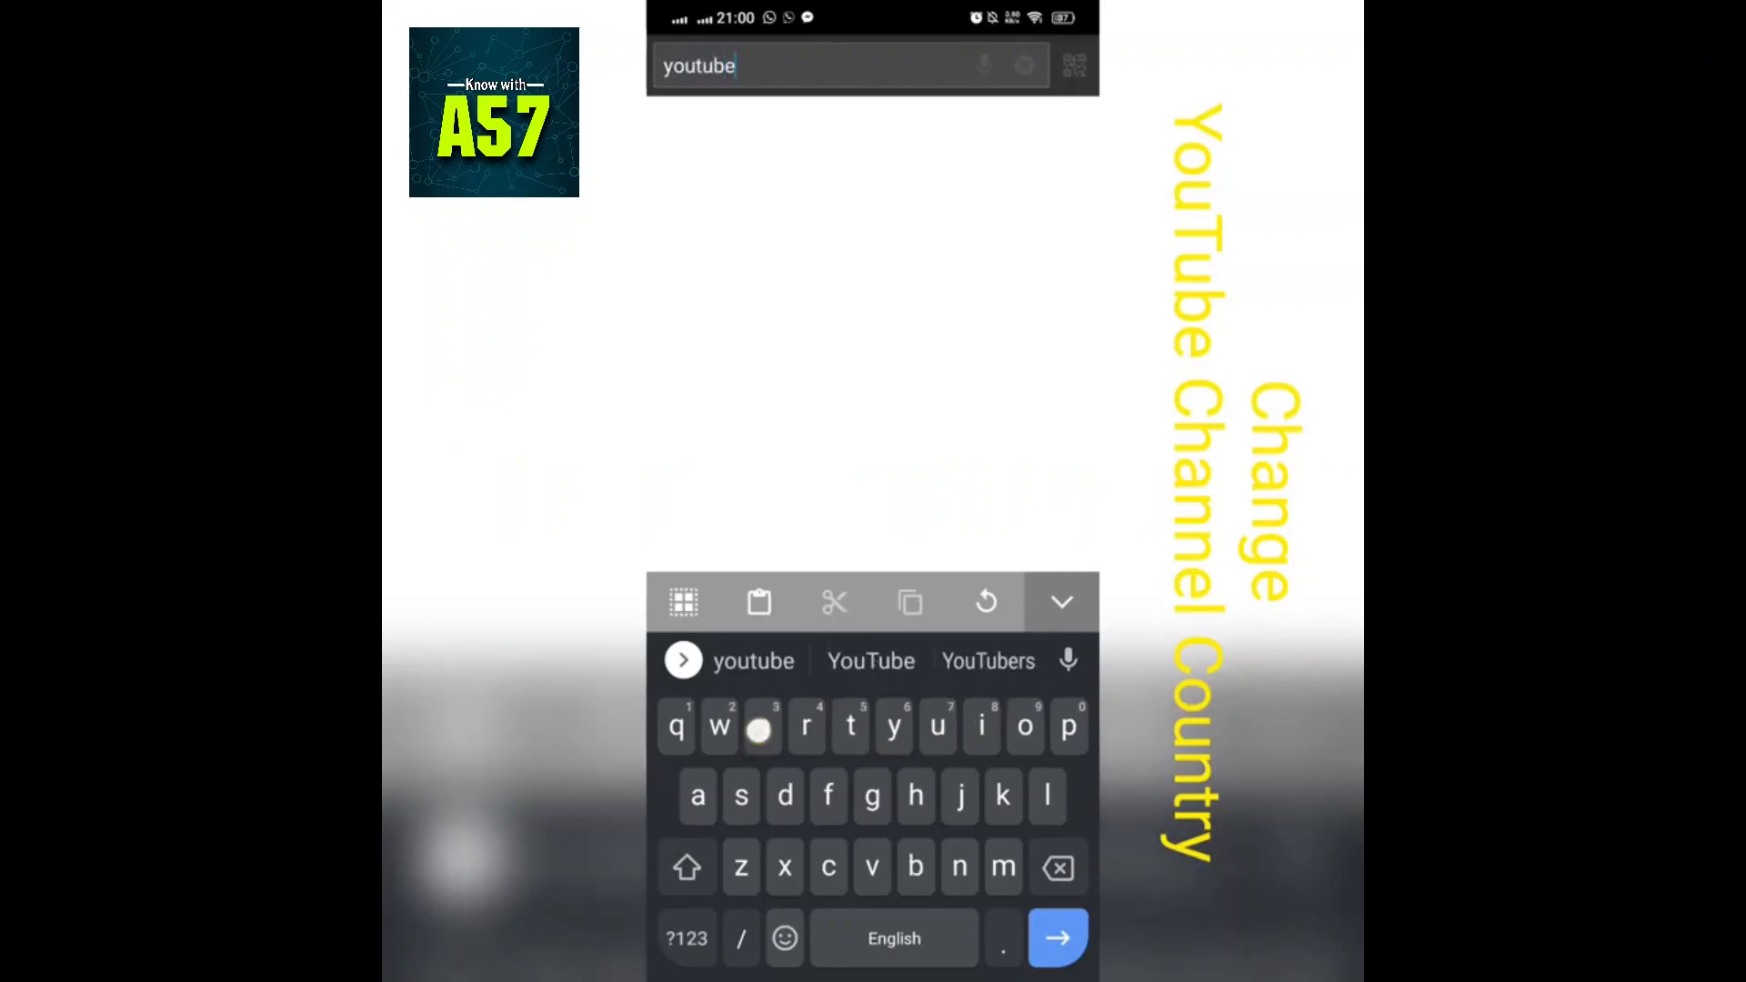
pyautogui.click(1055, 937)
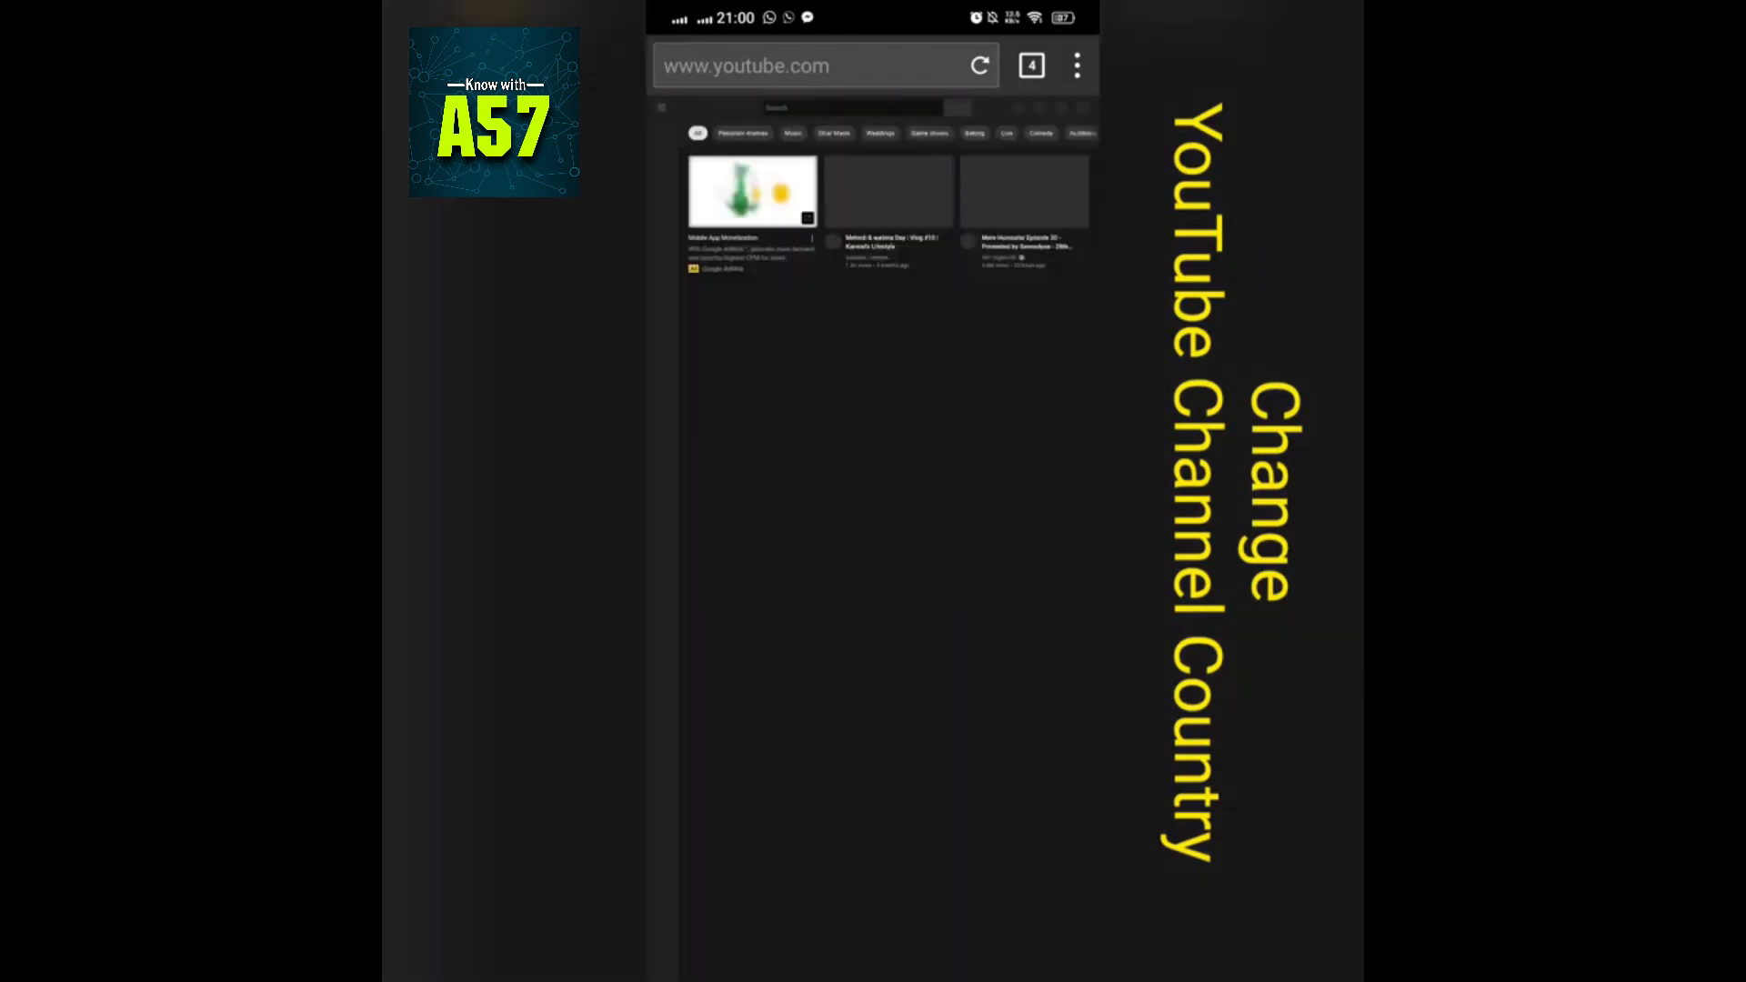
# Step: Wait for the signed-in home feed to load, then zoom in near the profile avatar
pyautogui.click(1076, 64)
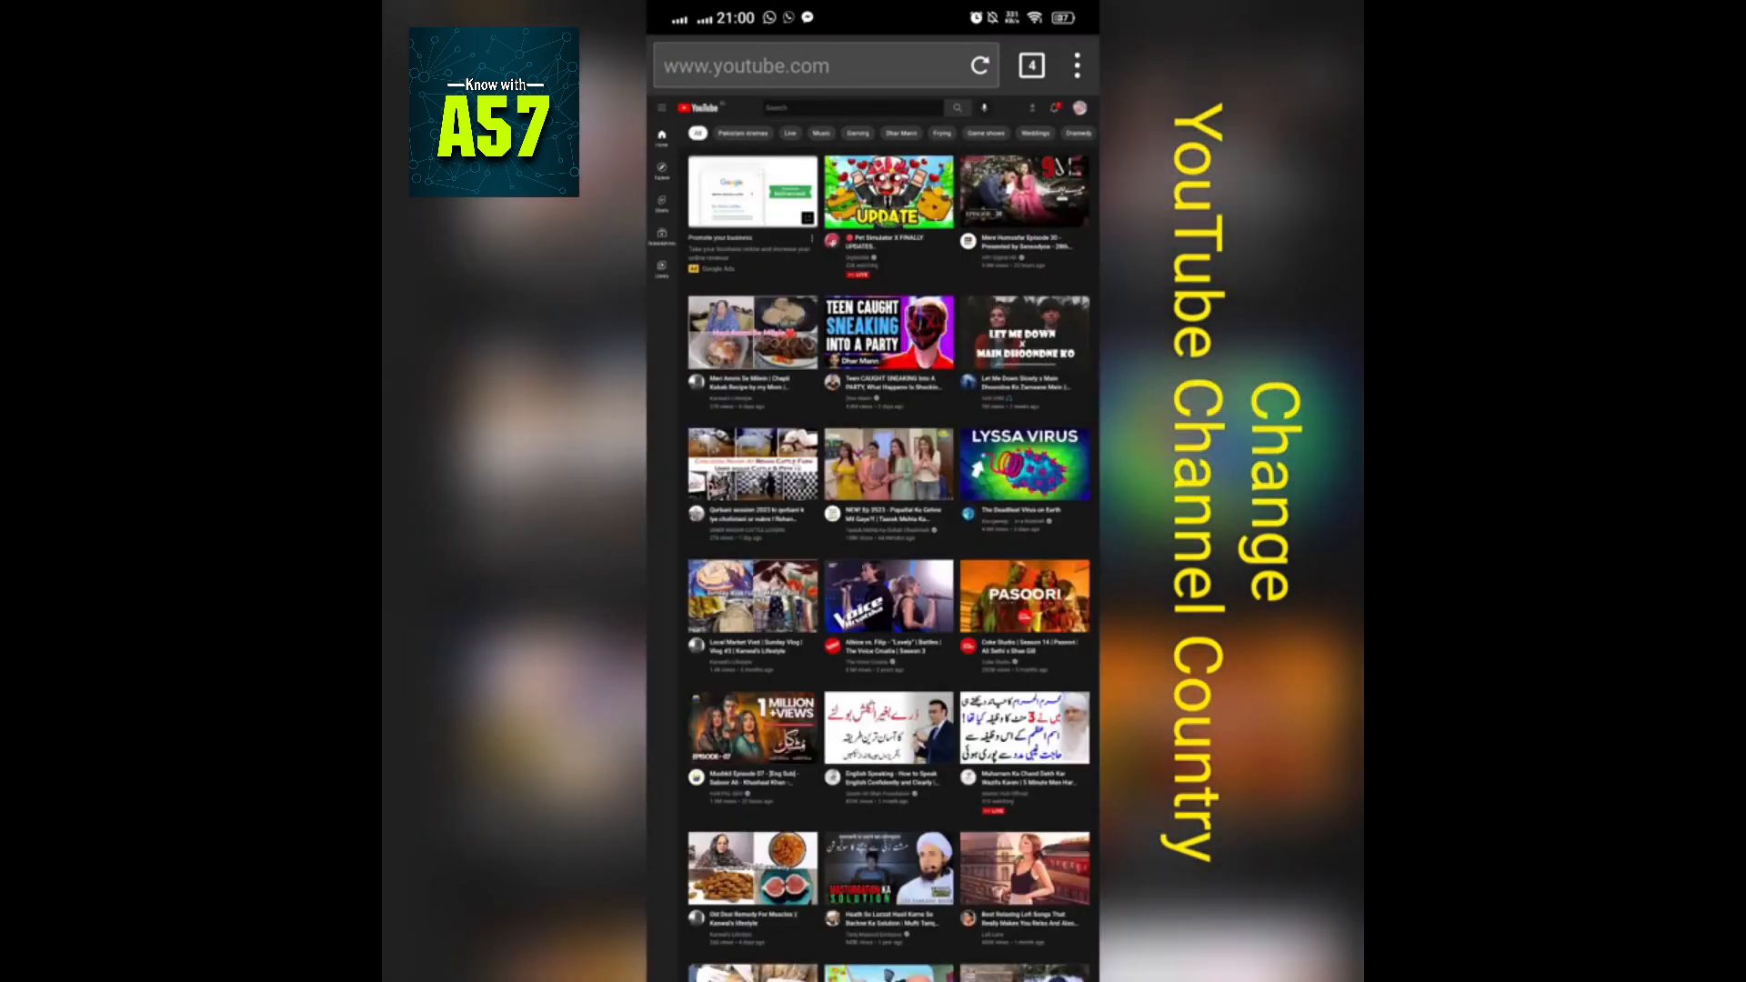
pyautogui.click(1077, 105)
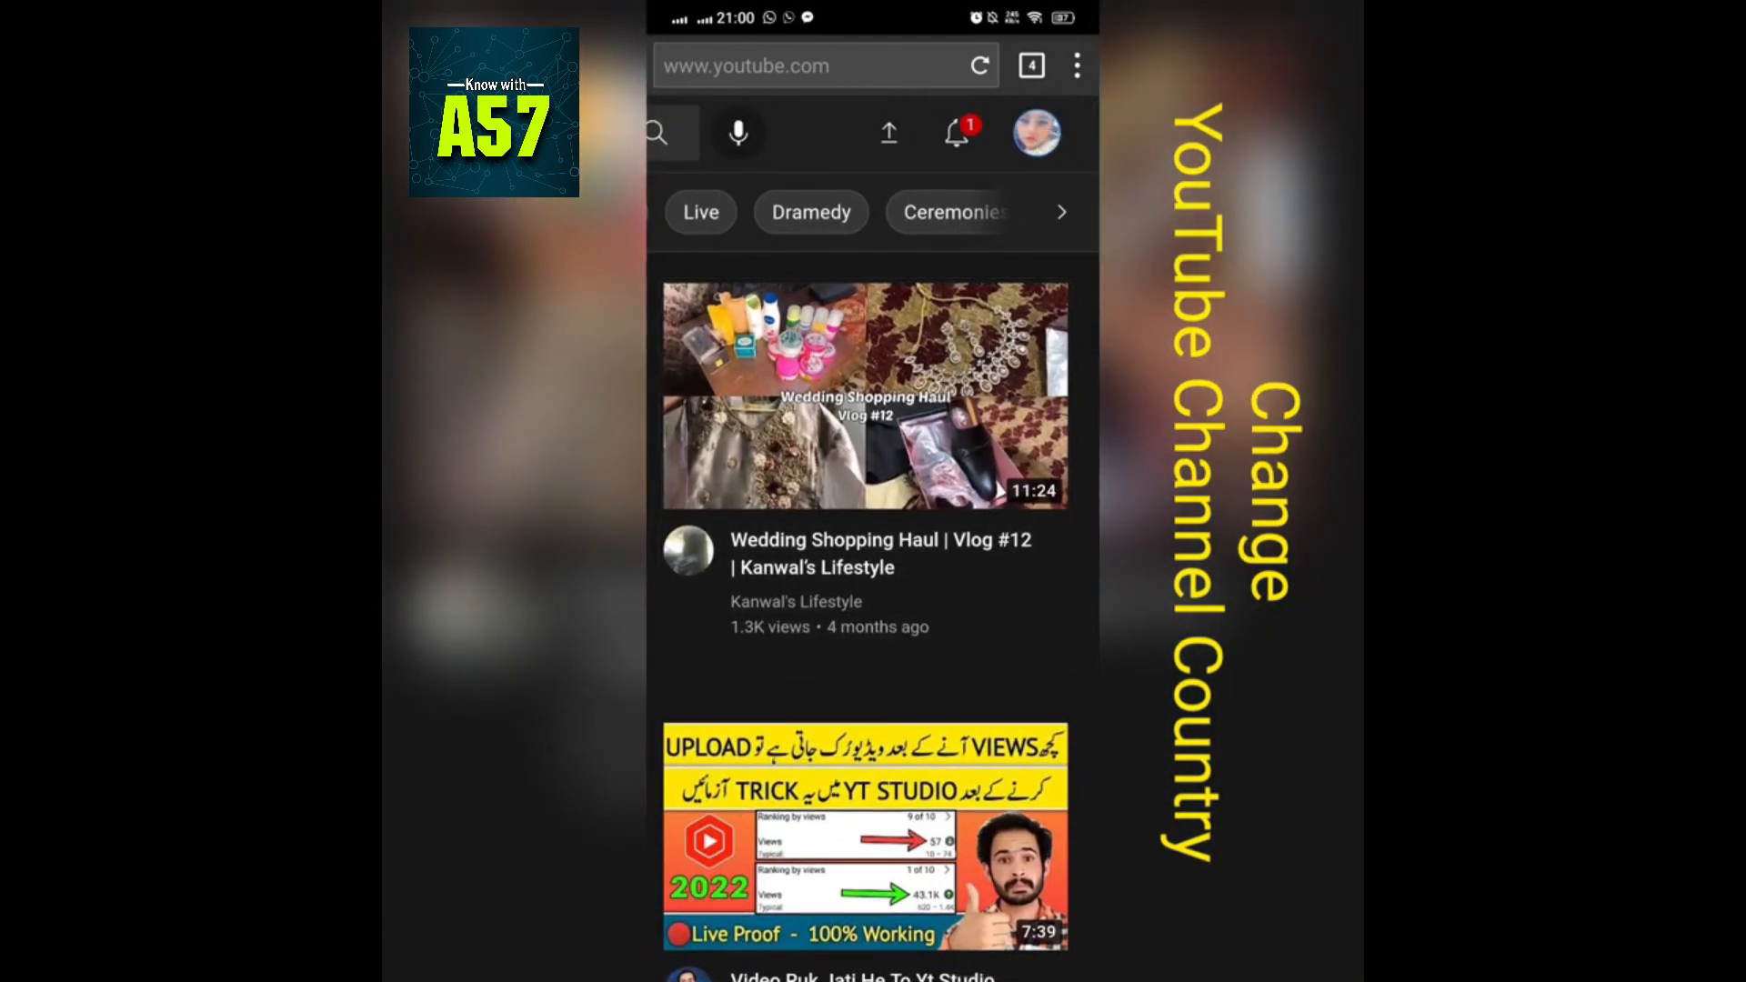
# Step: Choose YouTube Studio from the profile avatar menu
pyautogui.click(1035, 133)
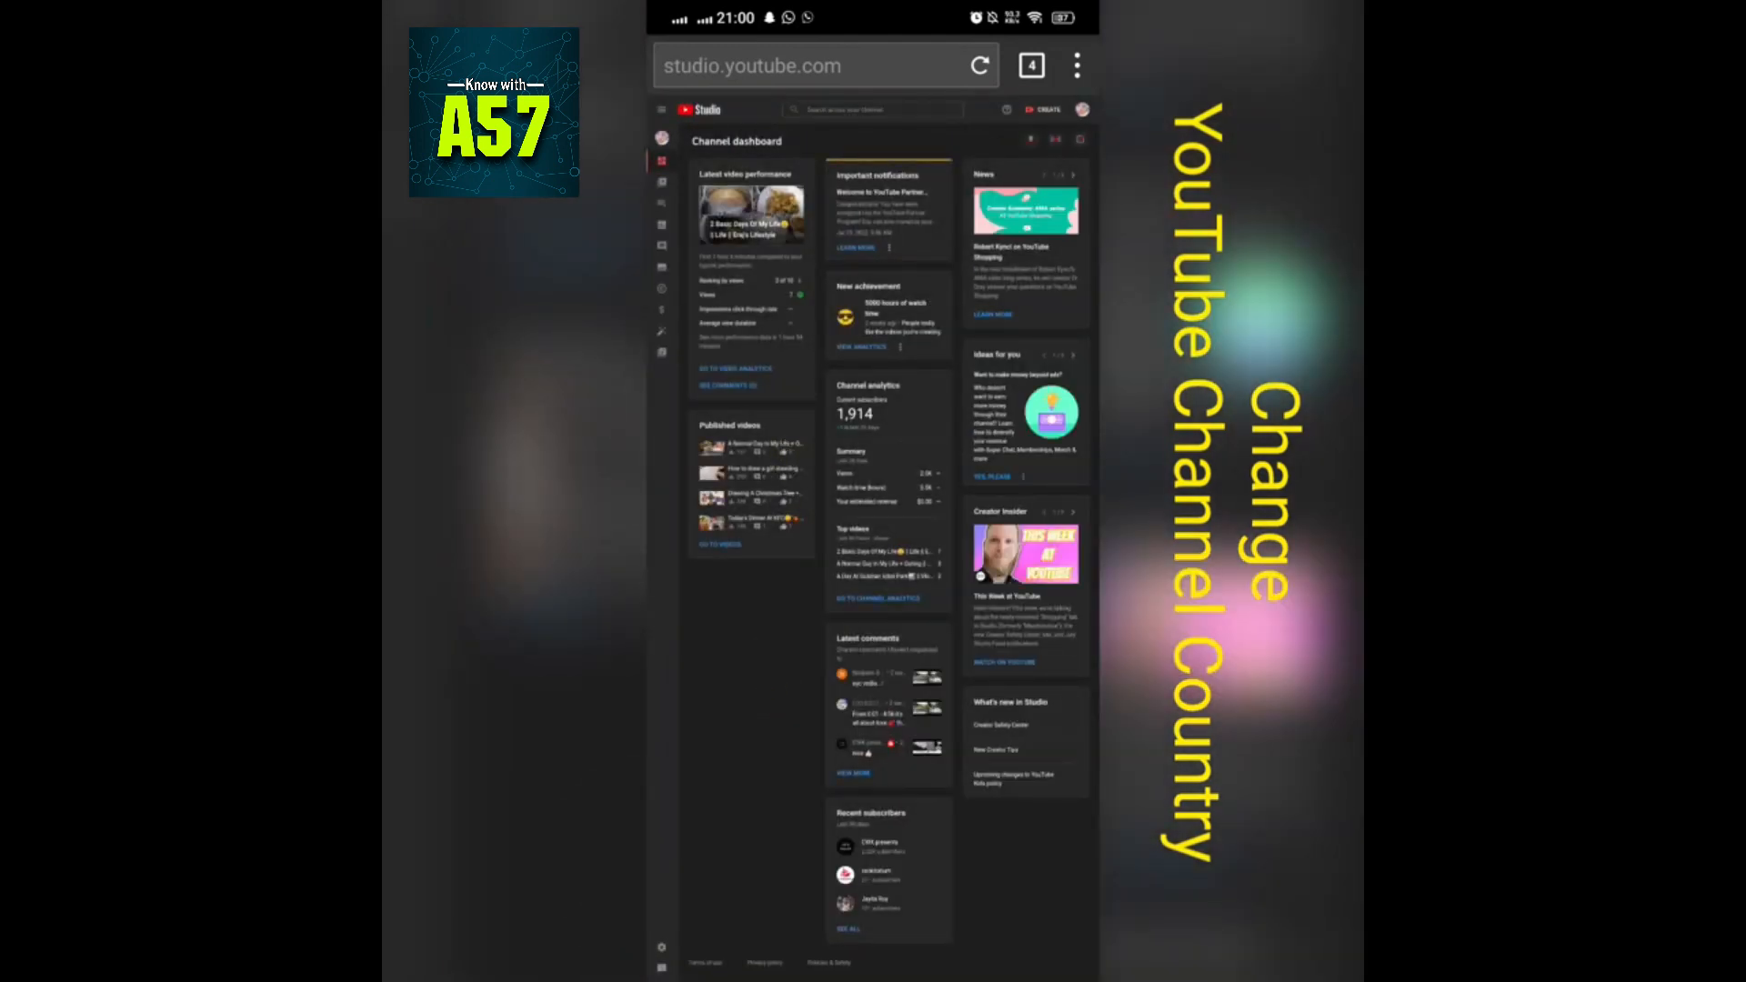
# Step: Scroll the Studio sidebar to reach Settings, then open Channel > Basic info
pyautogui.scroll(-3)
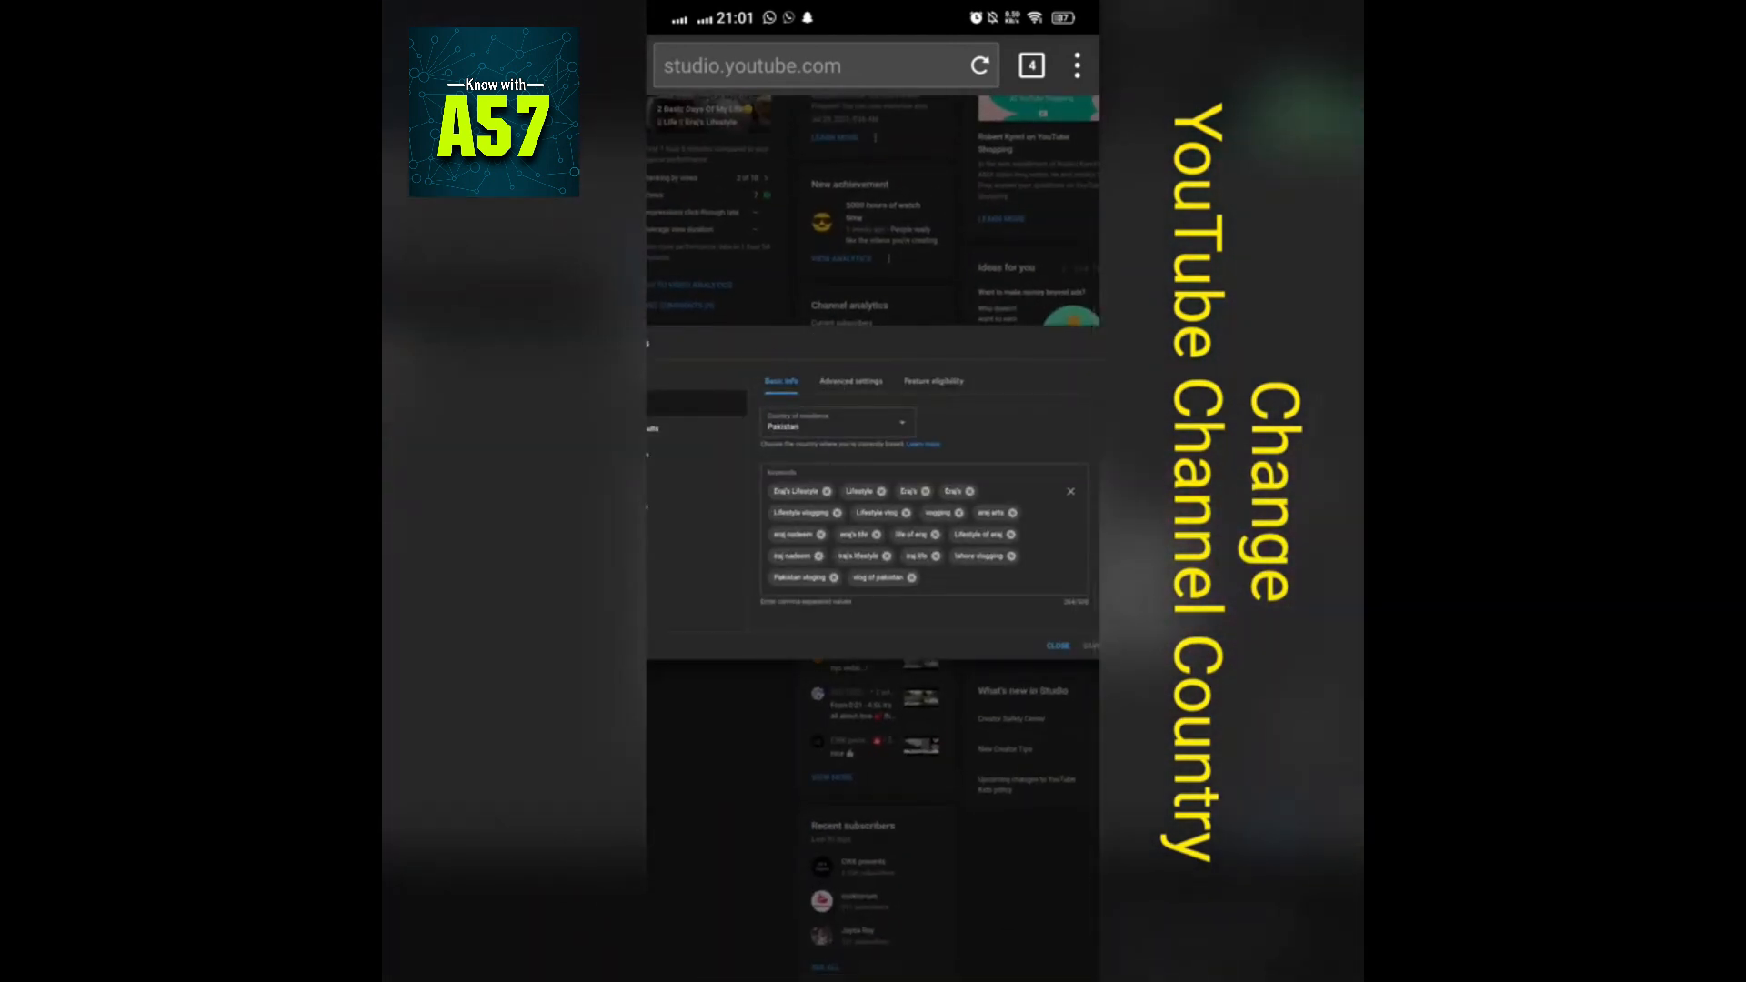
# Step: Select United Arab Emirates as the country of residence and save
pyautogui.click(835, 426)
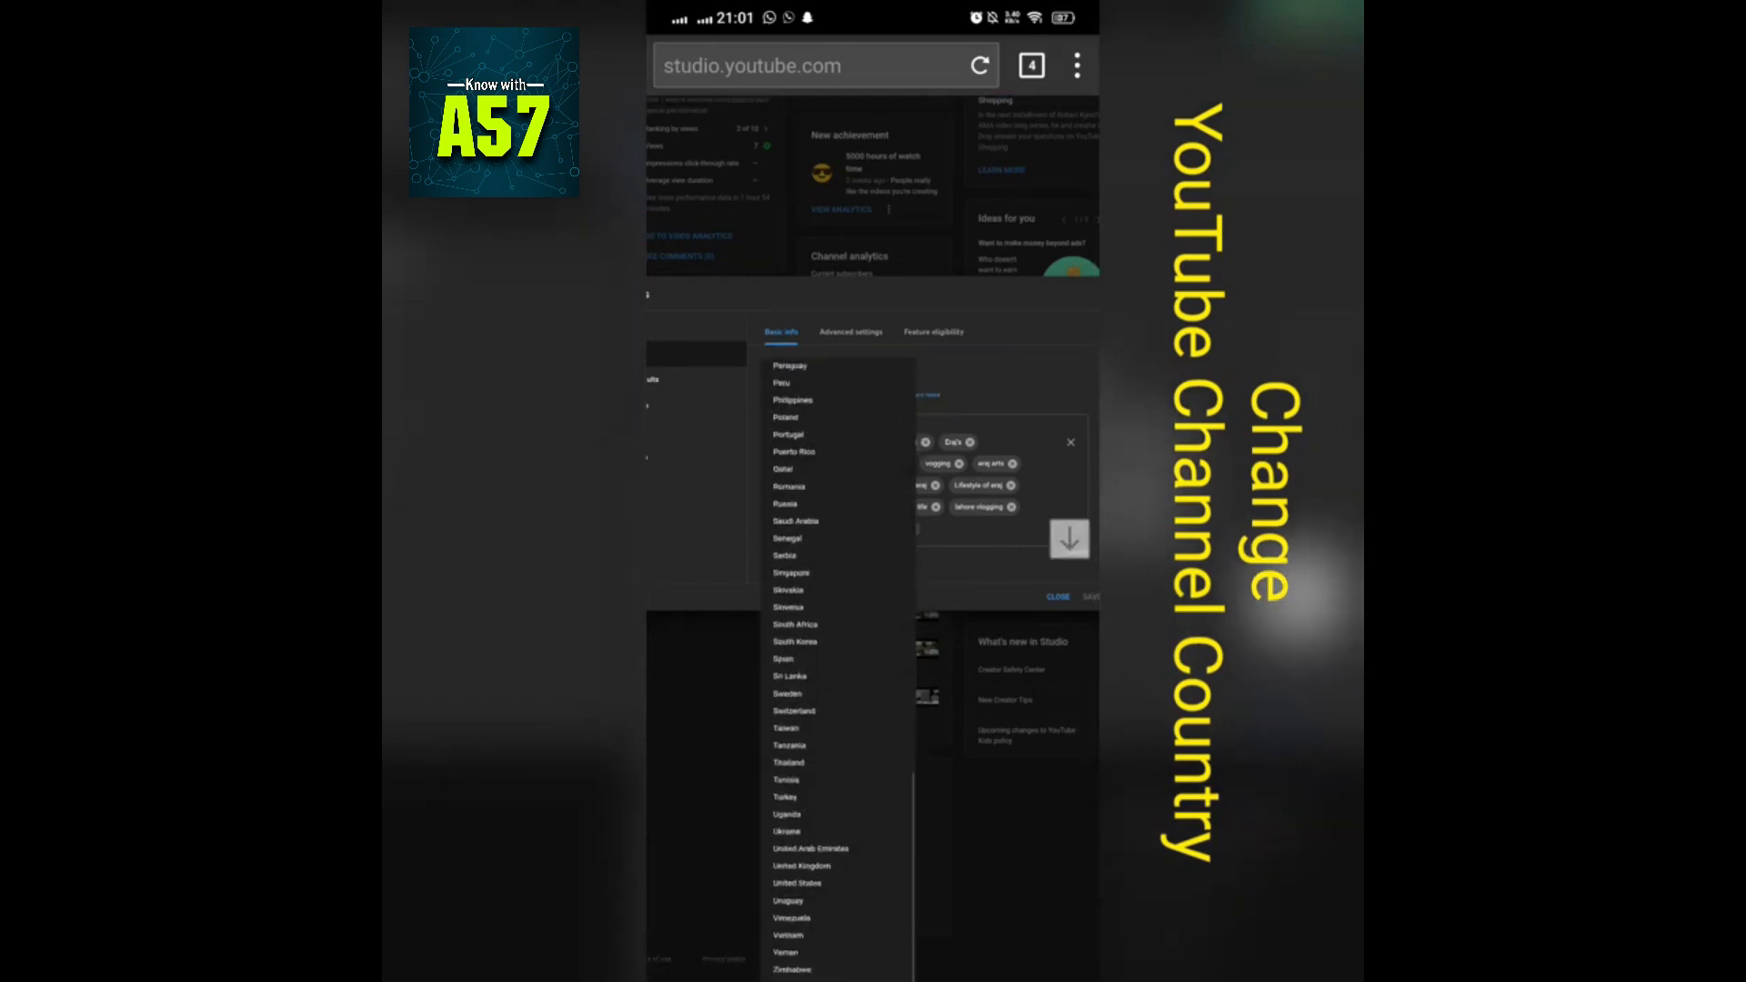
pyautogui.click(809, 847)
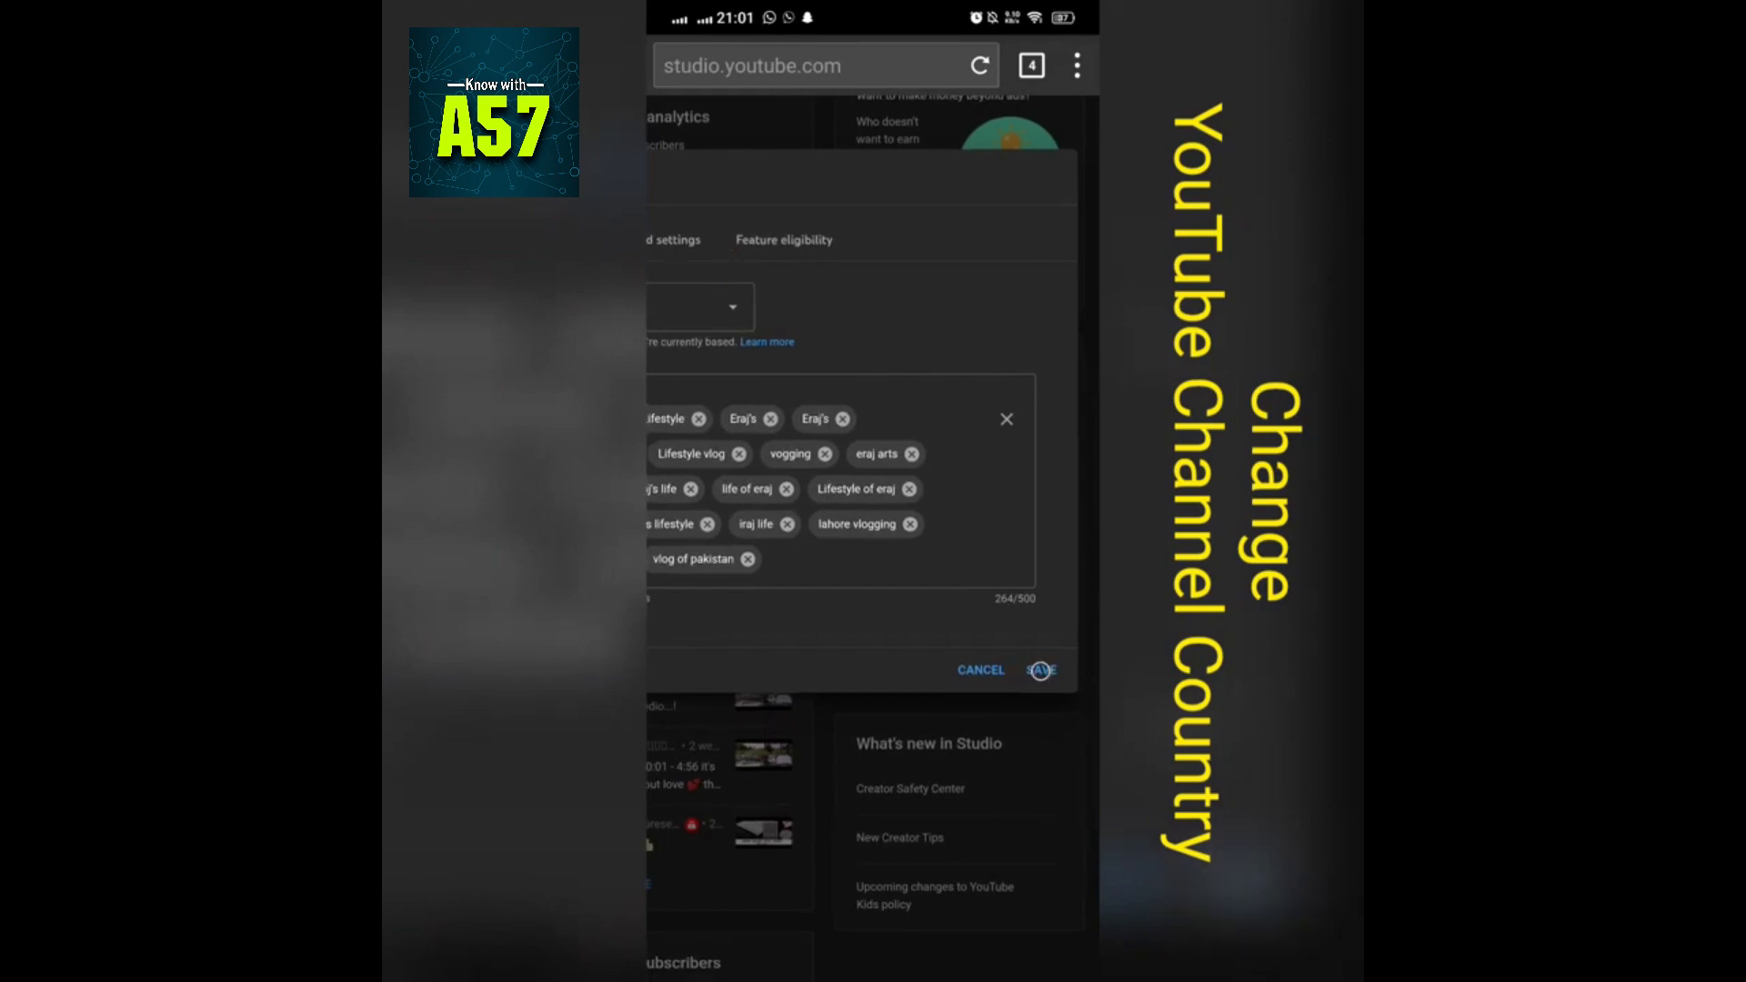
pyautogui.click(1038, 669)
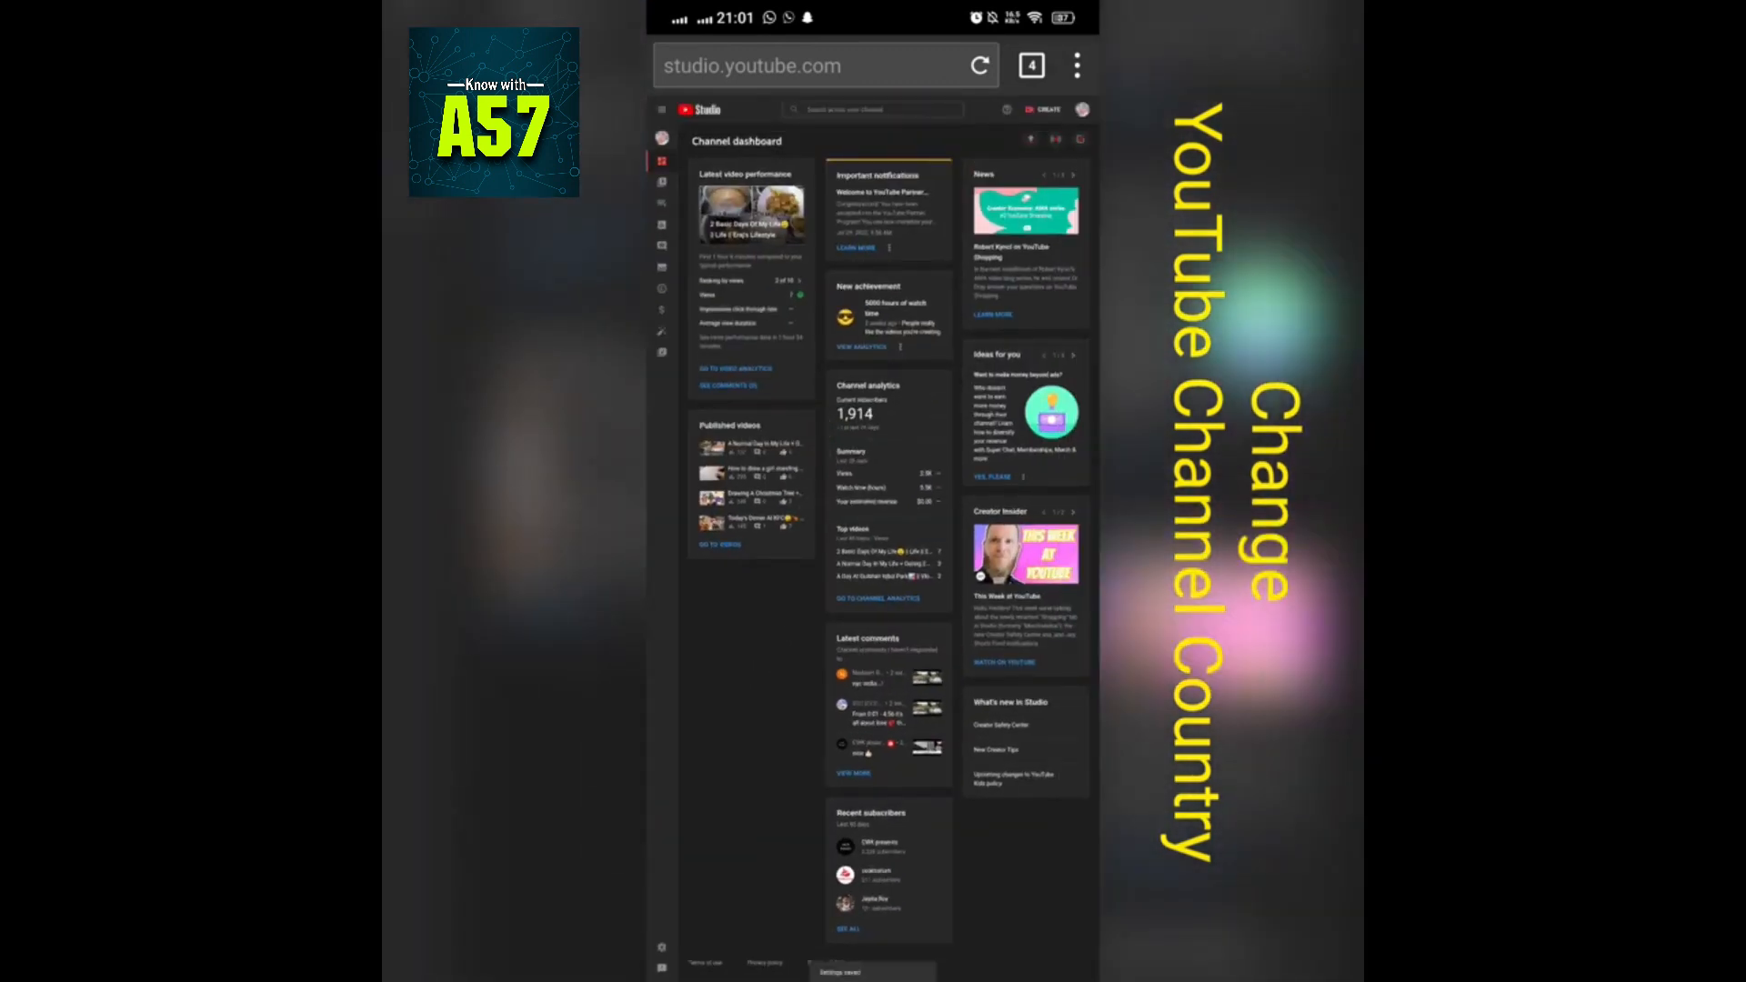
# Step: Reopen Studio Settings from the sidebar and switch to the Channel section
pyautogui.scroll(-3)
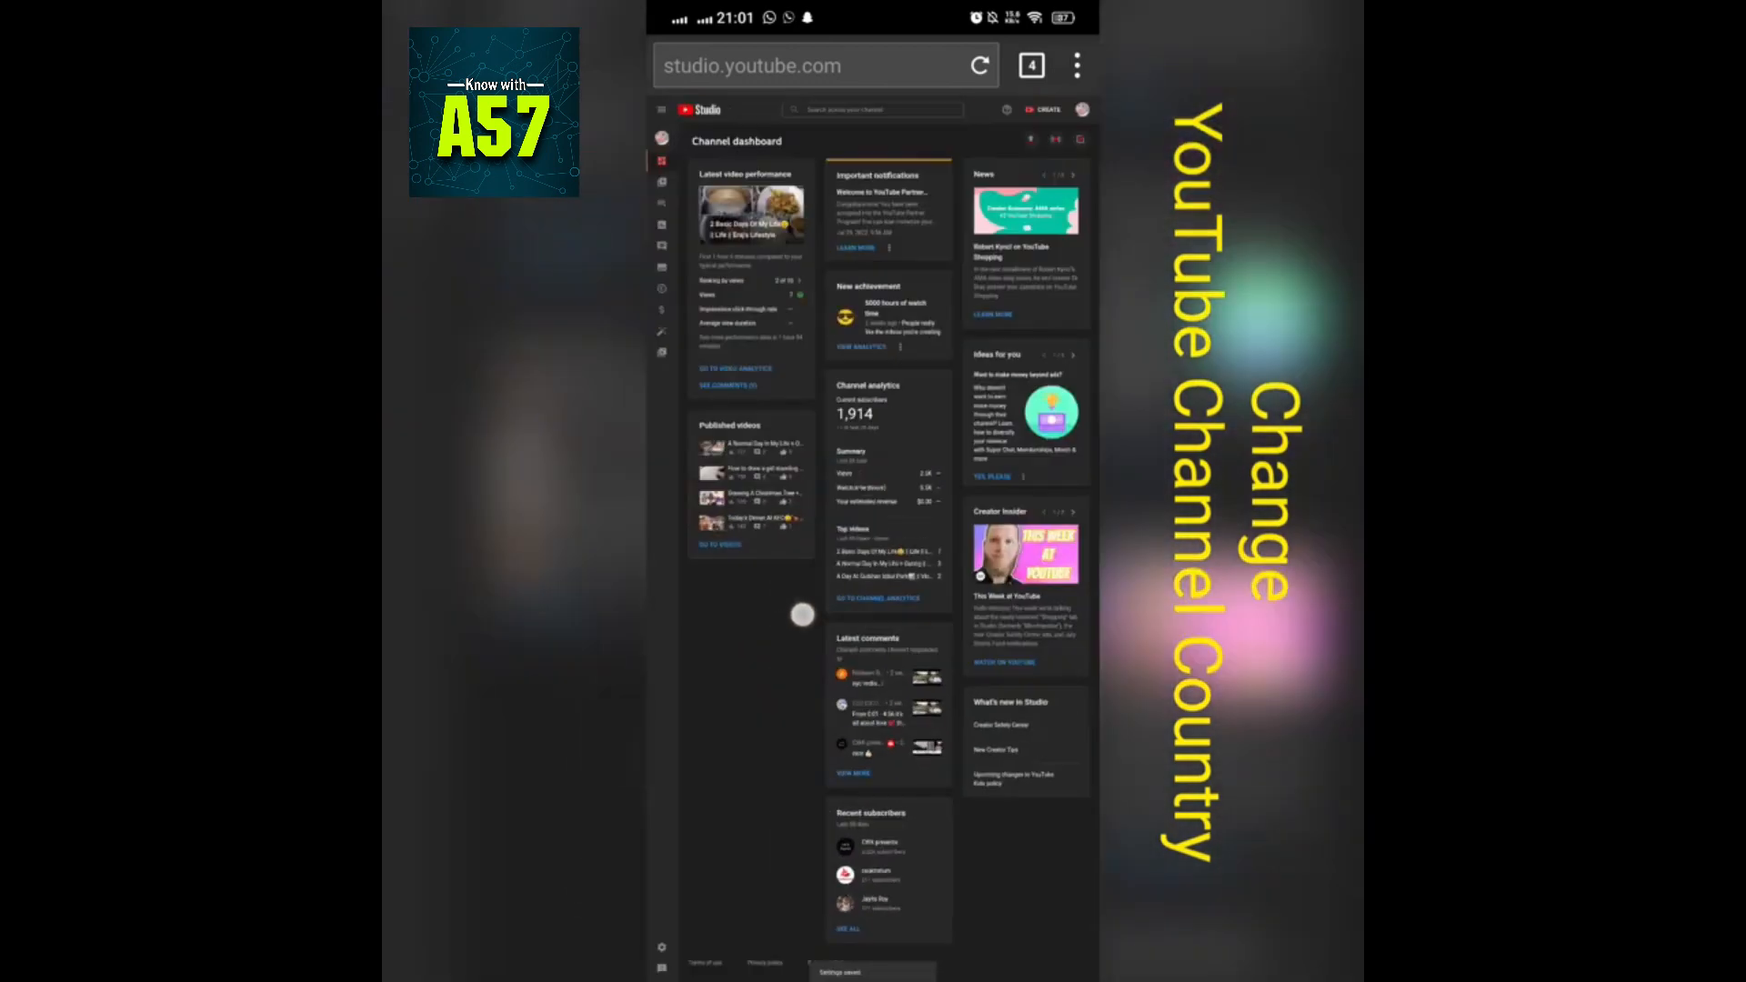
pyautogui.click(661, 947)
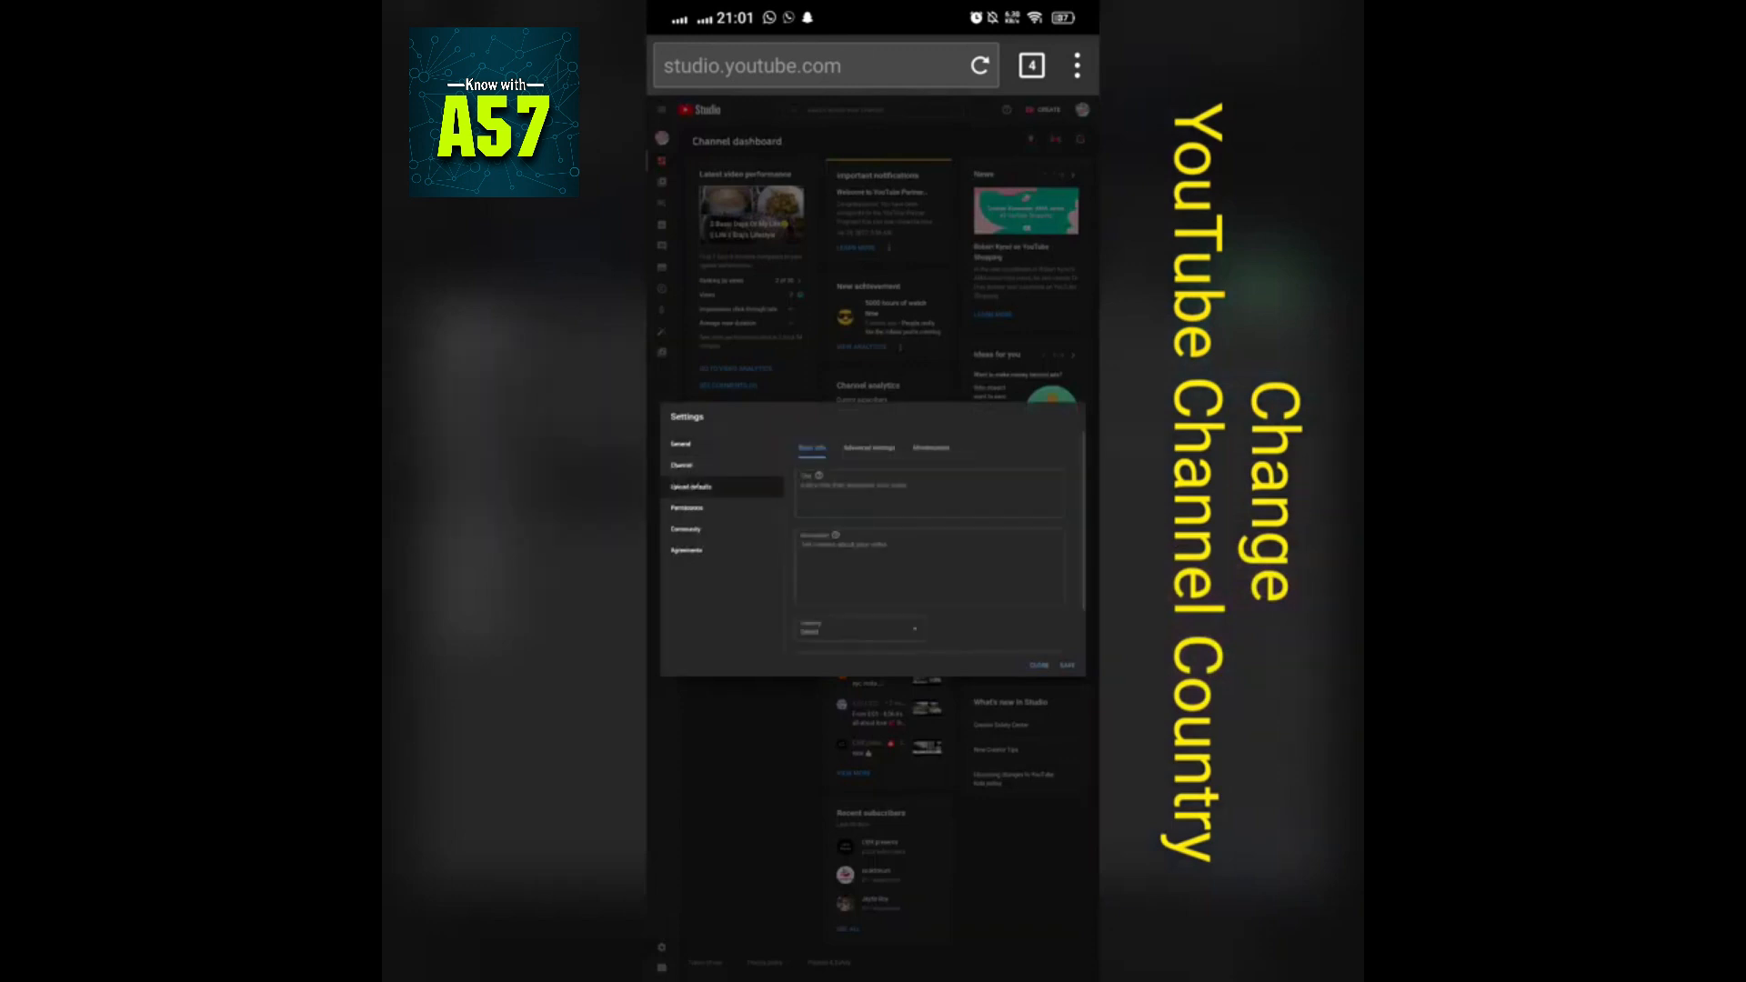
pyautogui.click(685, 466)
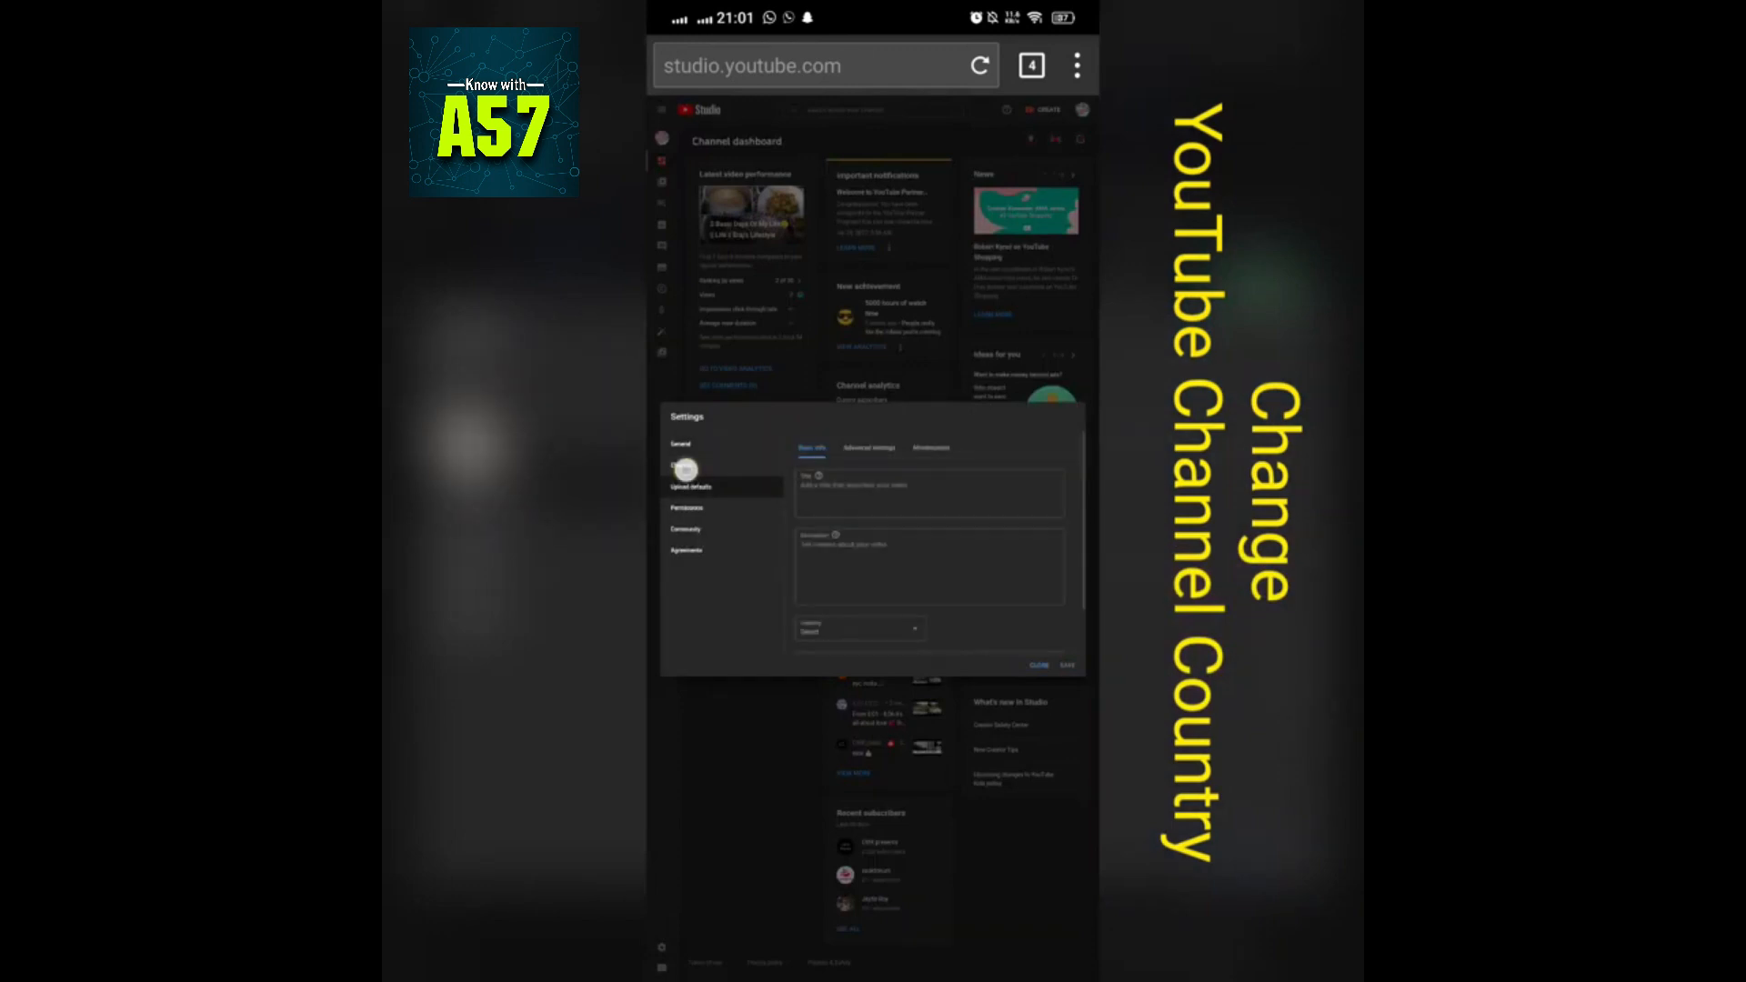